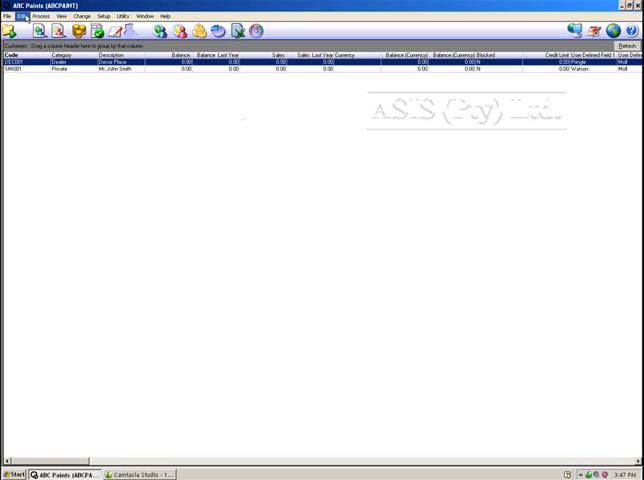
Open the Edit menu to reach the Supplier Accounts editor for Big Paints.
left_click(21, 16)
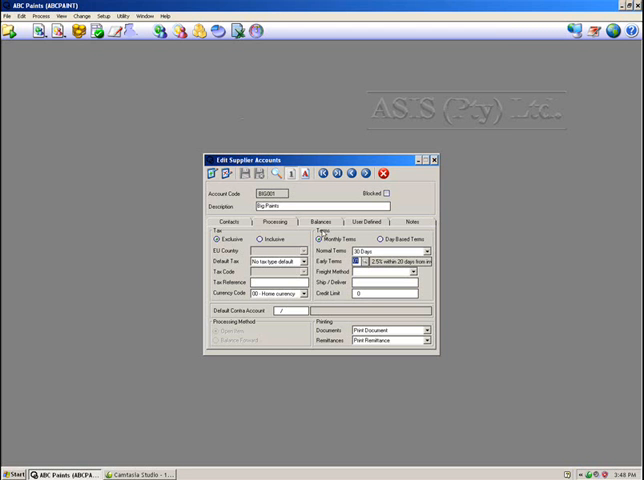
Show Big Paints' User Defined tab to record Steve as manager and Martin as contact.
left_click(367, 221)
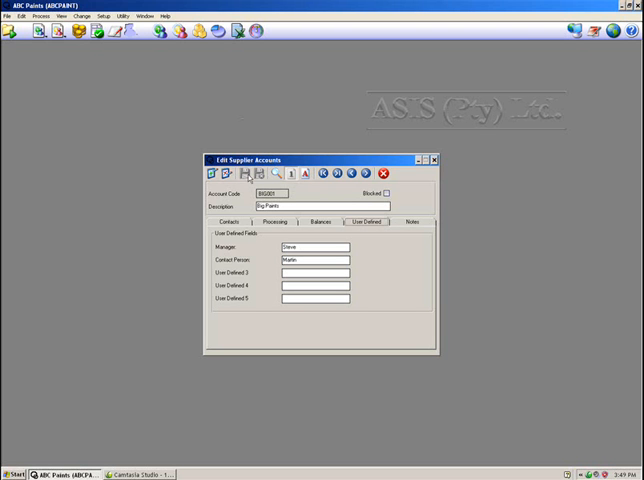
mouse_move(242, 174)
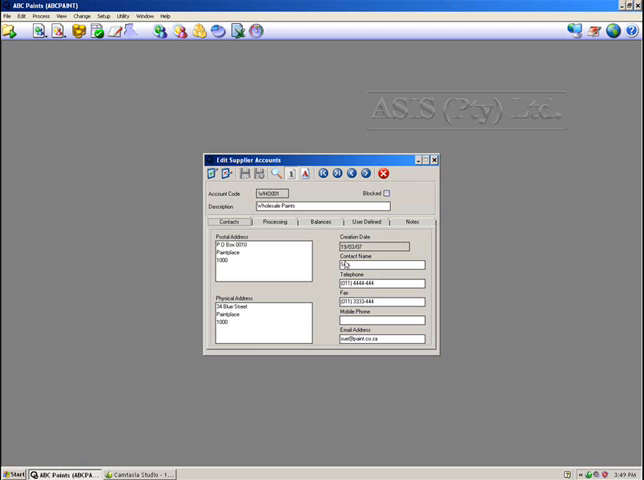
Enter Sue as the contact name for Wholesale Paints.
type("Sue")
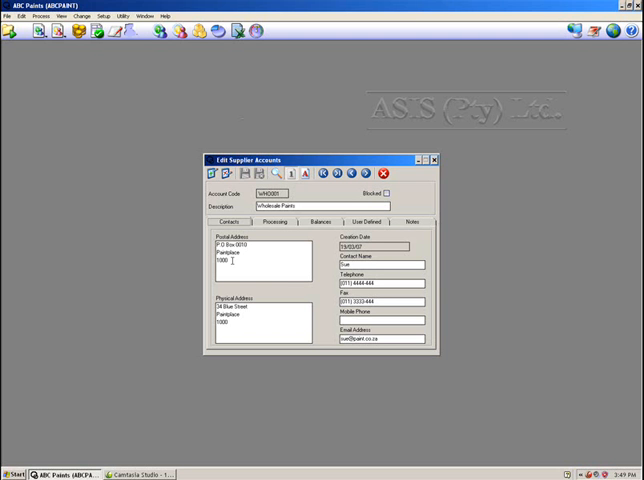
mouse_move(248, 318)
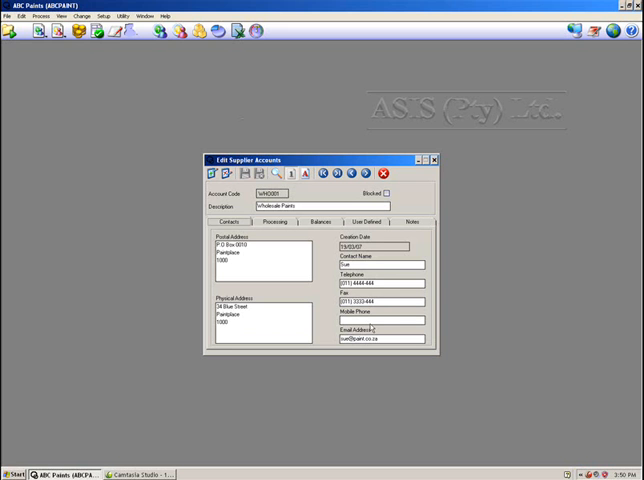
Set Wholesale Paints' 30-day terms with 4% early settlement, then its user-defined fields Dan and Pat.
left_click(274, 221)
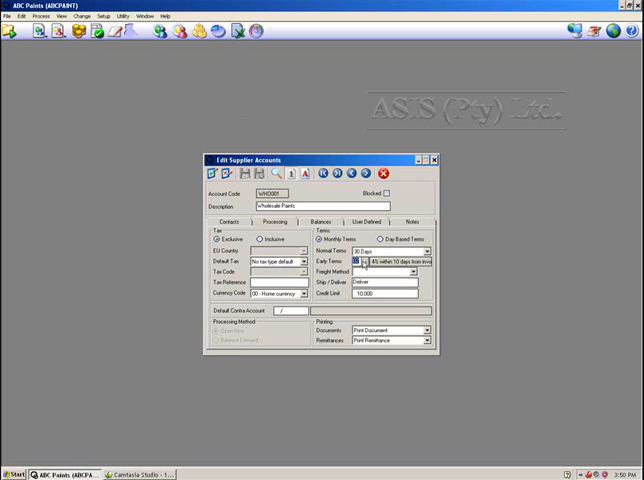
left_click(367, 261)
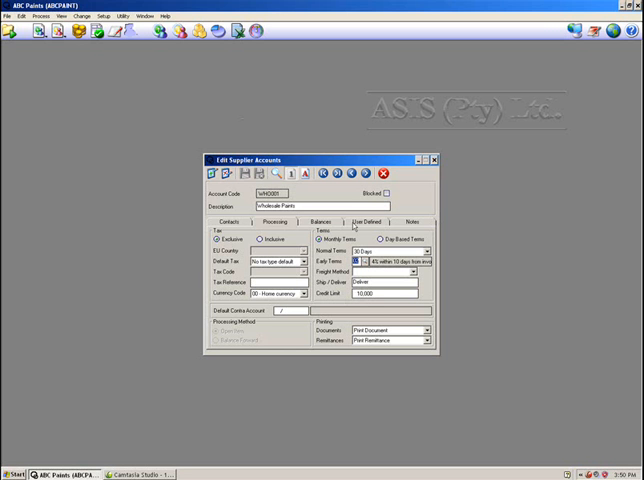
left_click(368, 221)
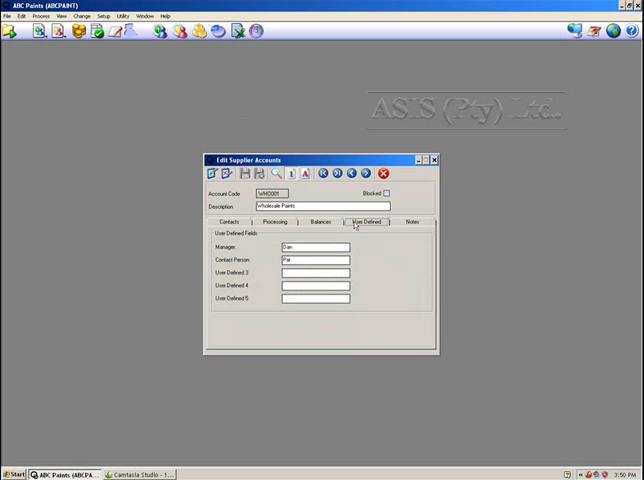